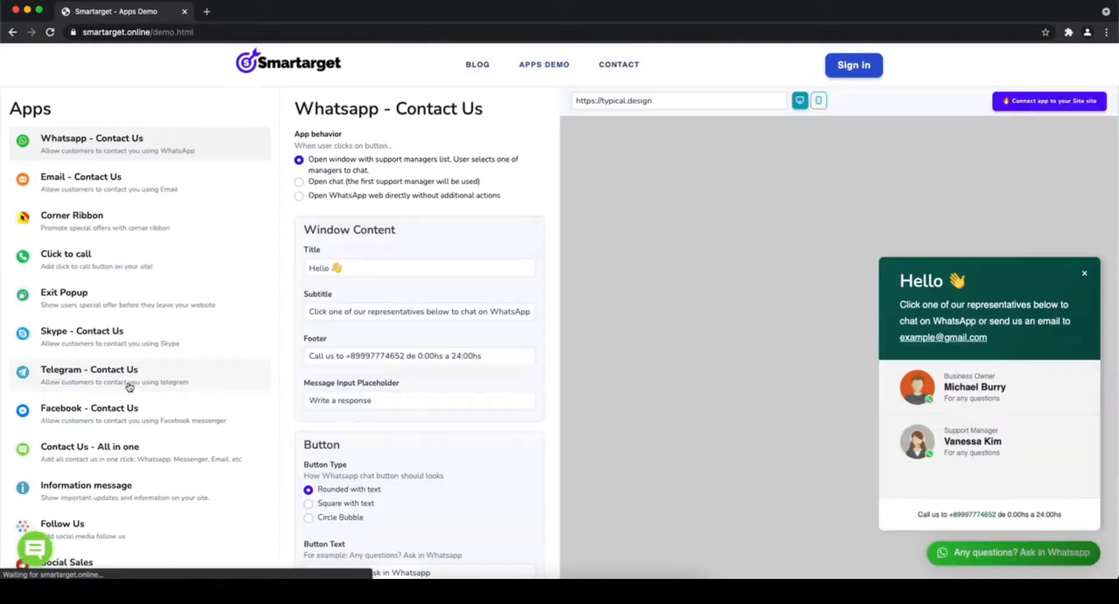
{"action": "scroll", "scroll_direction": "down", "scroll_amount": 3}
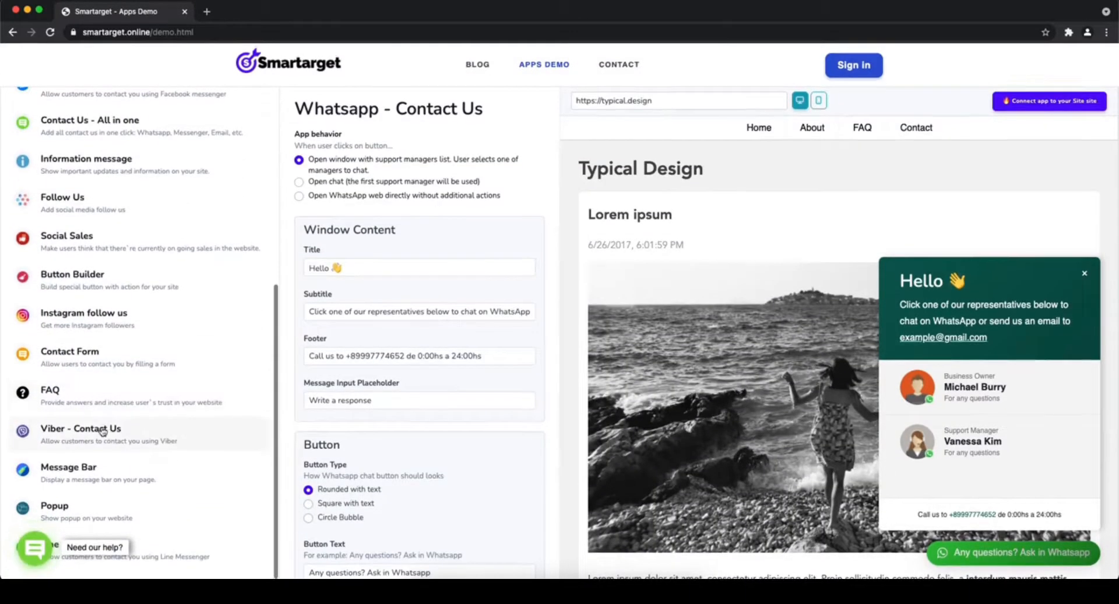
{"action": "left_click", "coordinate": [80, 427]}
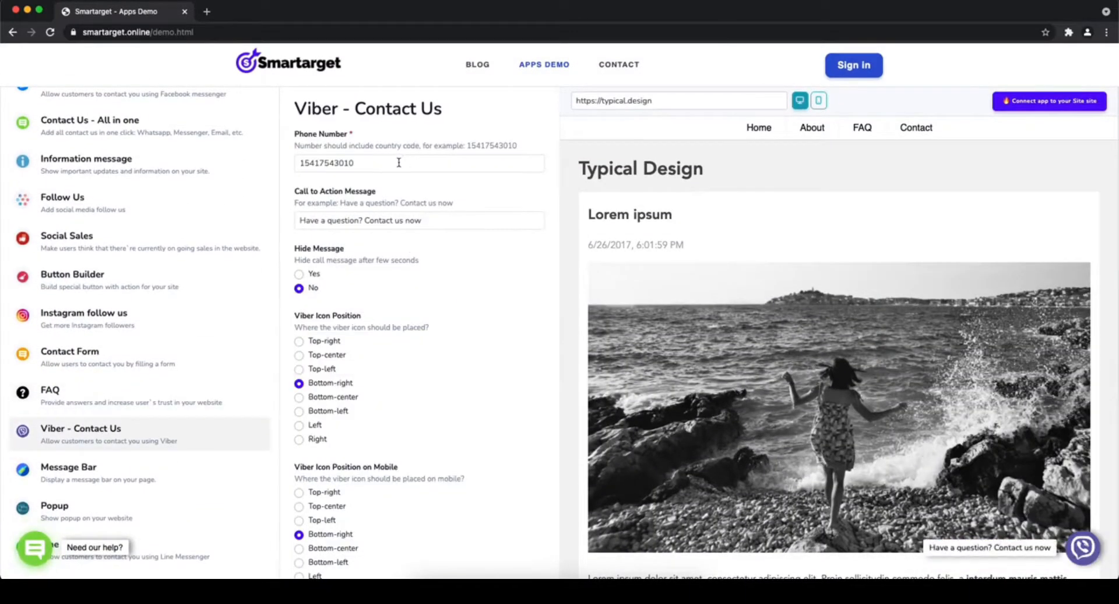
{"action": "left_click", "coordinate": [398, 164]}
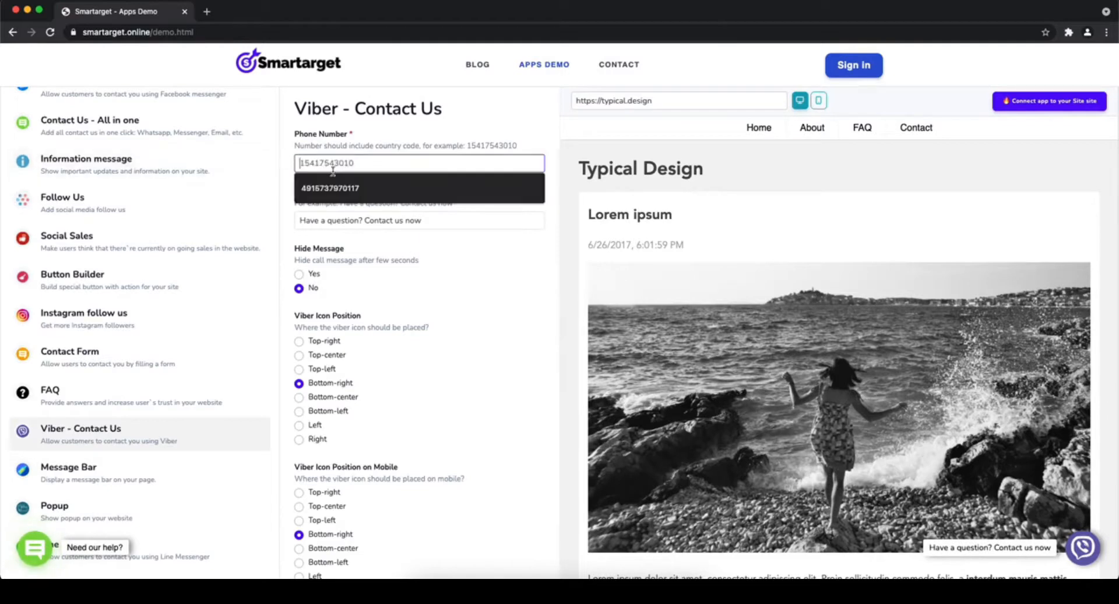
{"action": "left_click", "coordinate": [330, 188]}
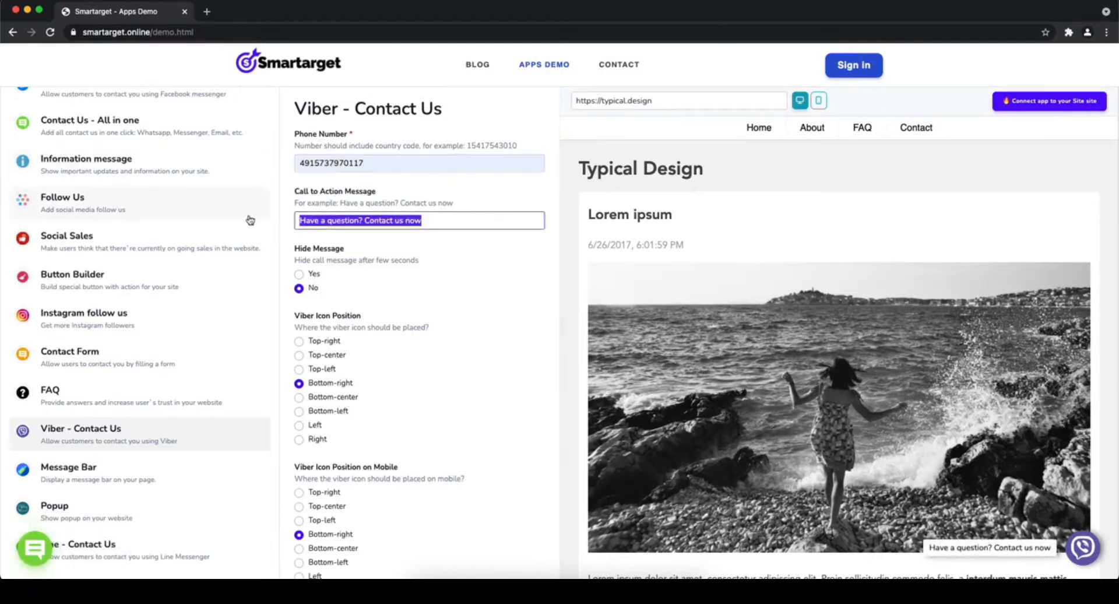
{"action": "type", "text": "Contact Us"}
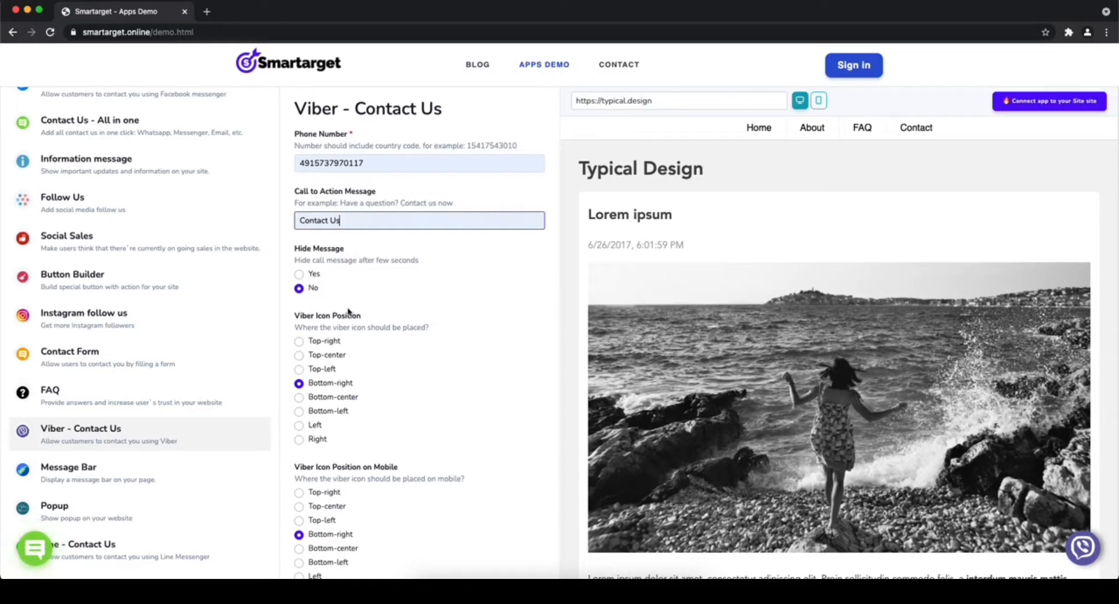
Place the Viber icon top-centre, top-right on mobile, and begin connecting it to a site
{"action": "left_click", "coordinate": [299, 355]}
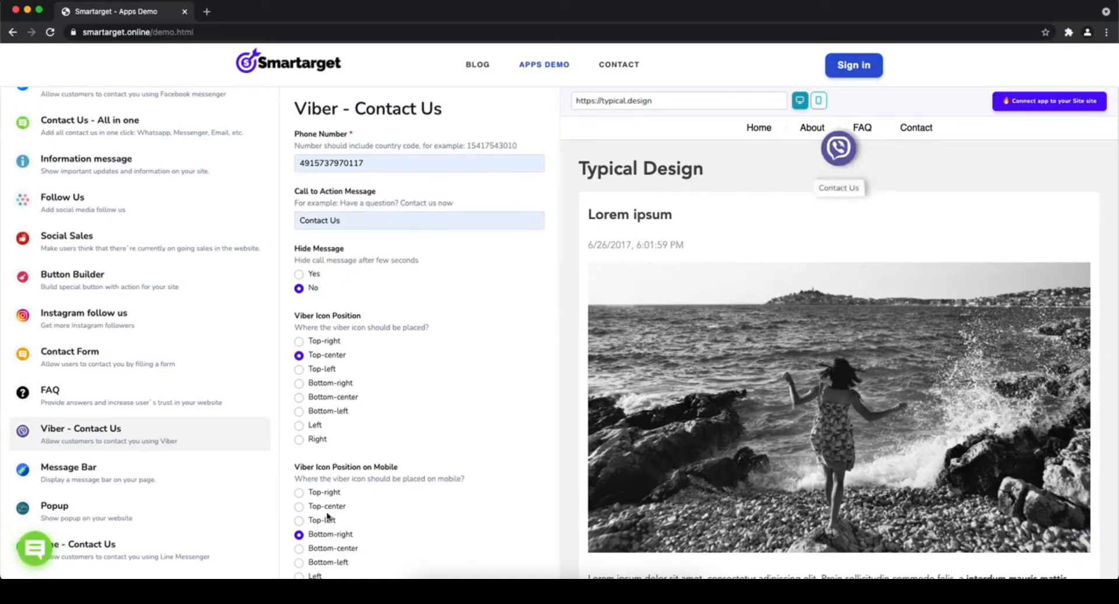
{"action": "left_click", "coordinate": [299, 492]}
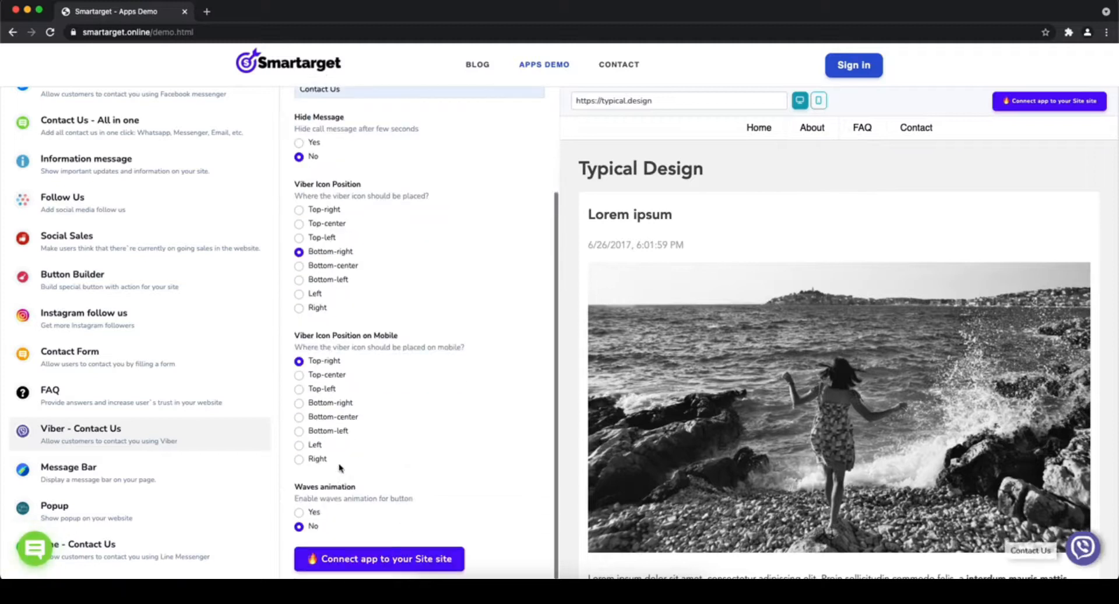
{"action": "left_click", "coordinate": [300, 511]}
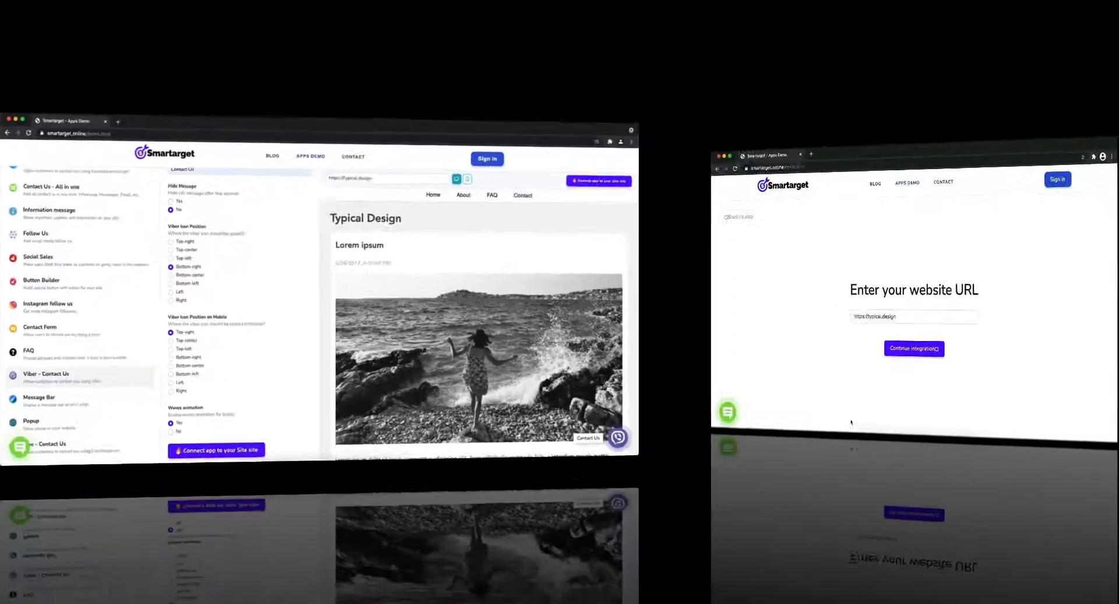
{"action": "type", "text": "h"}
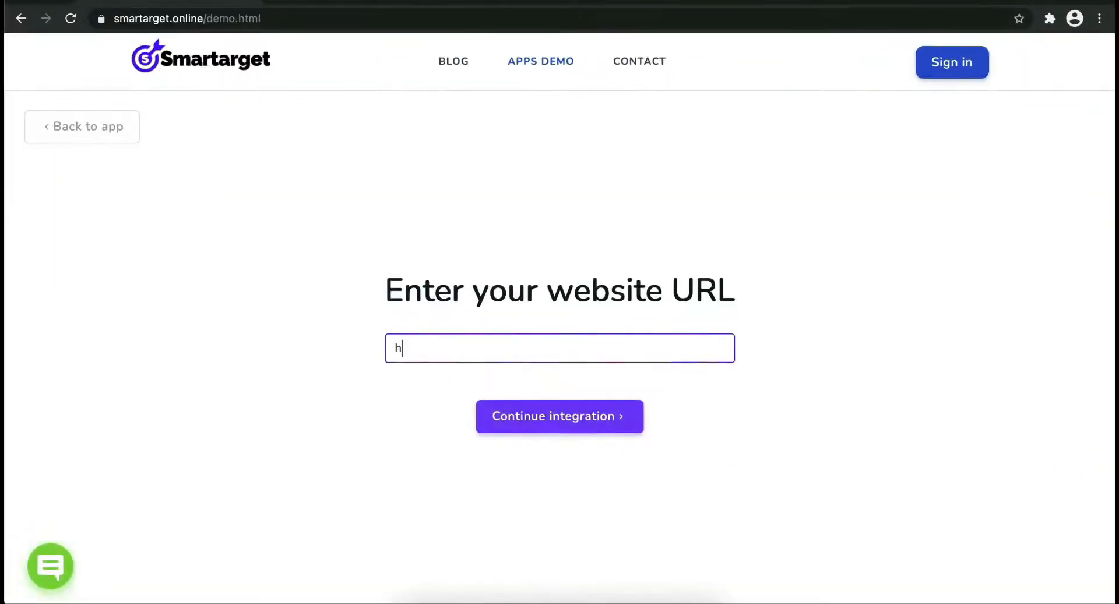
{"action": "type", "text": "ttps://ex"}
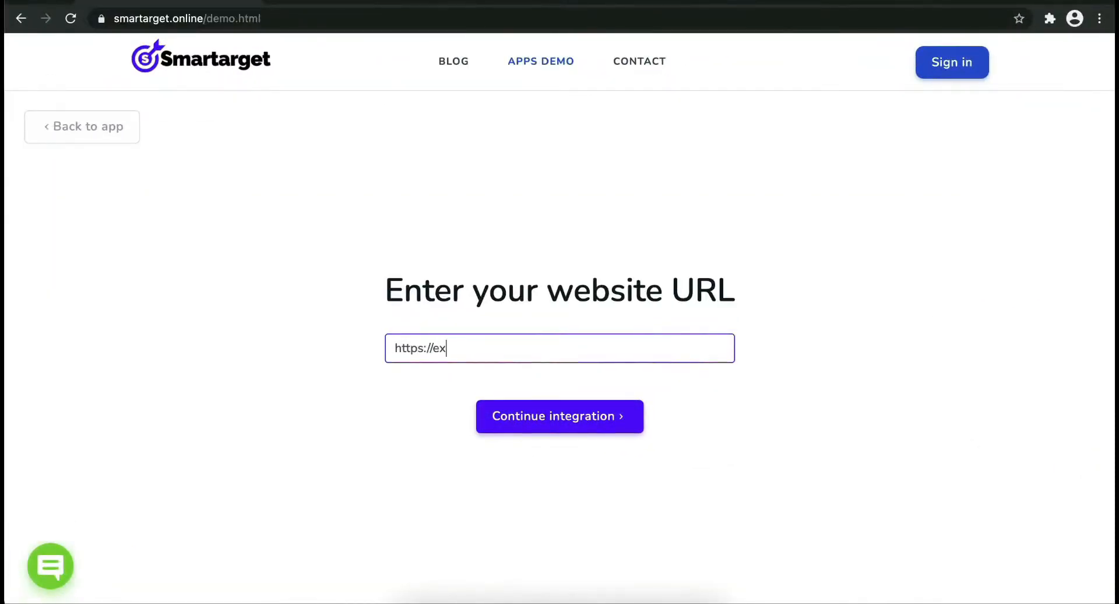
{"action": "left_click", "coordinate": [559, 416]}
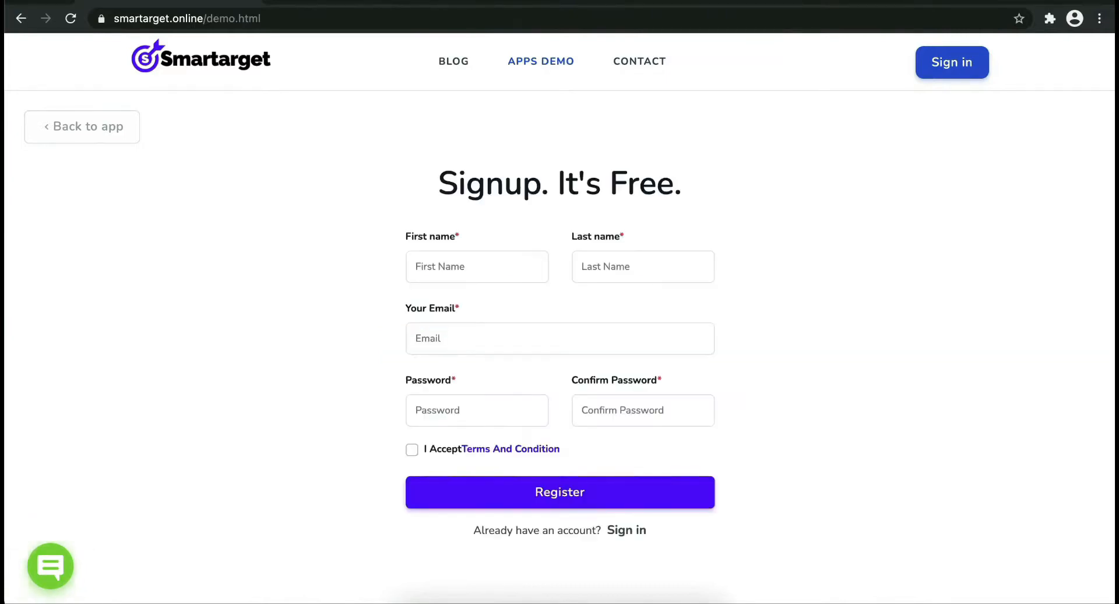
Register a new account with first name, email 'jon', password and accepted terms
{"action": "left_click", "coordinate": [476, 266]}
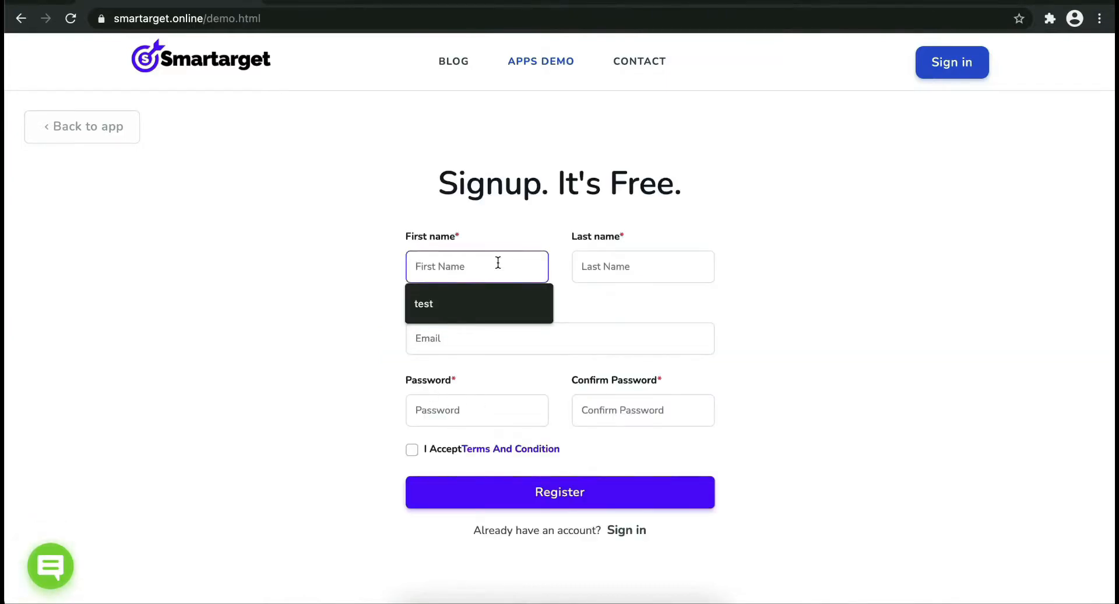
{"action": "left_click", "coordinate": [560, 338]}
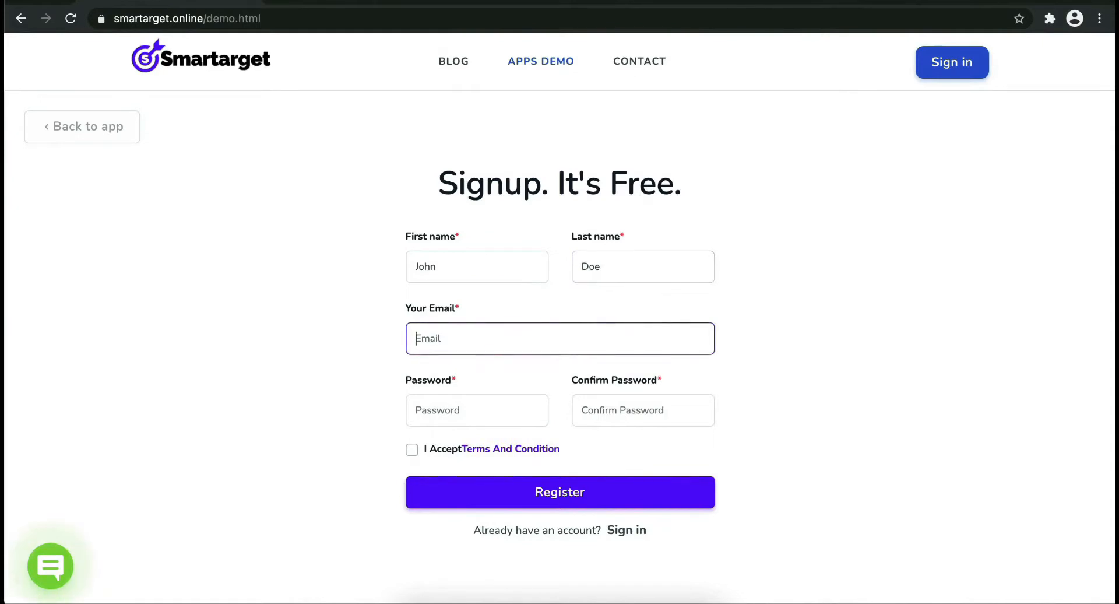
{"action": "type", "text": "jon"}
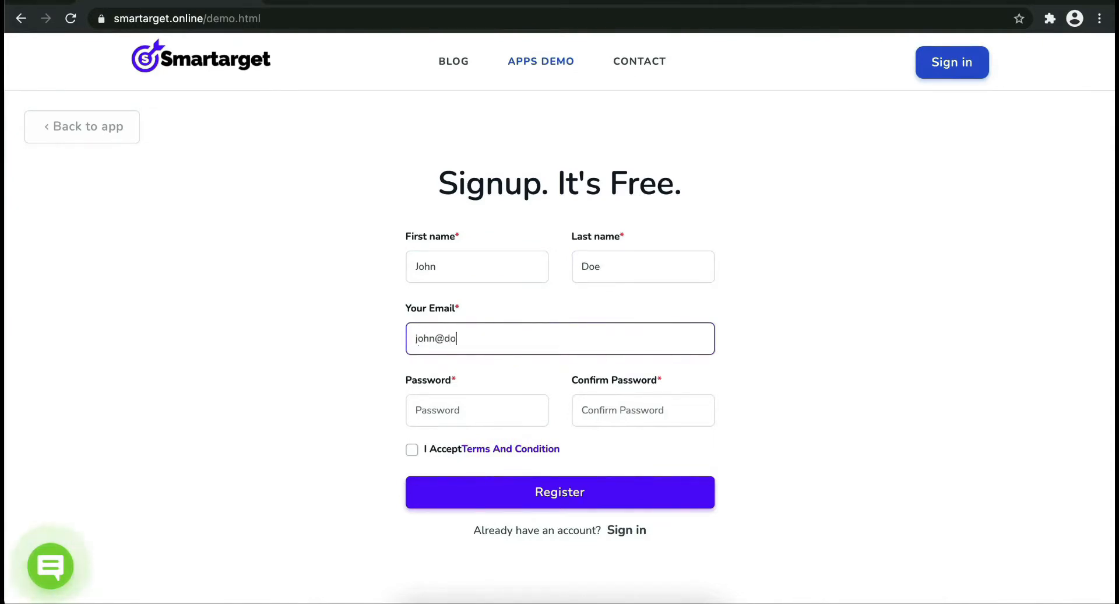
{"action": "left_click", "coordinate": [475, 409]}
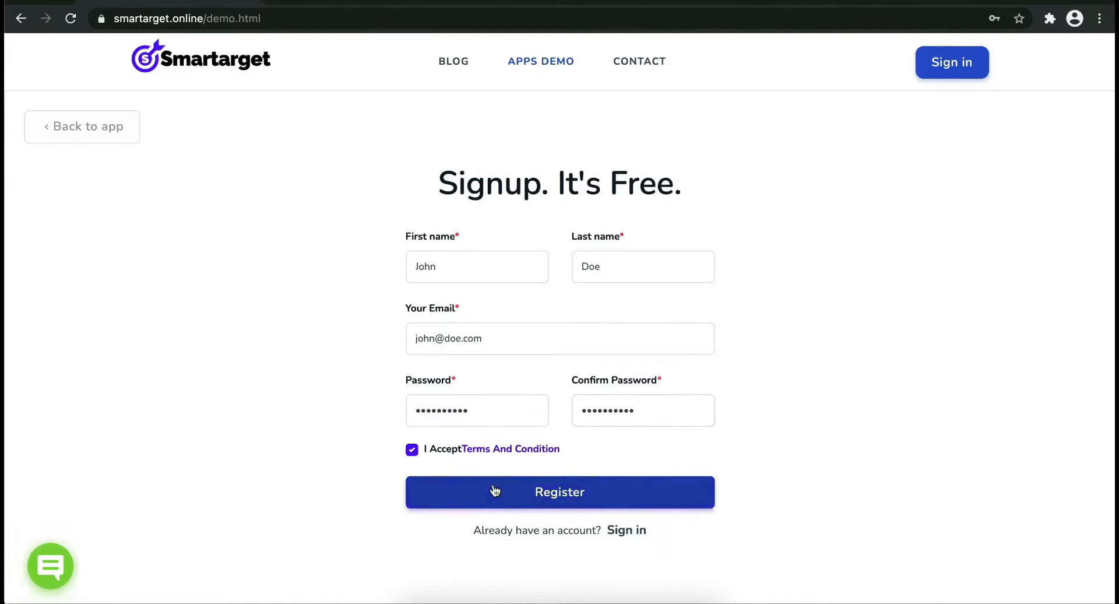
{"action": "left_click", "coordinate": [559, 492]}
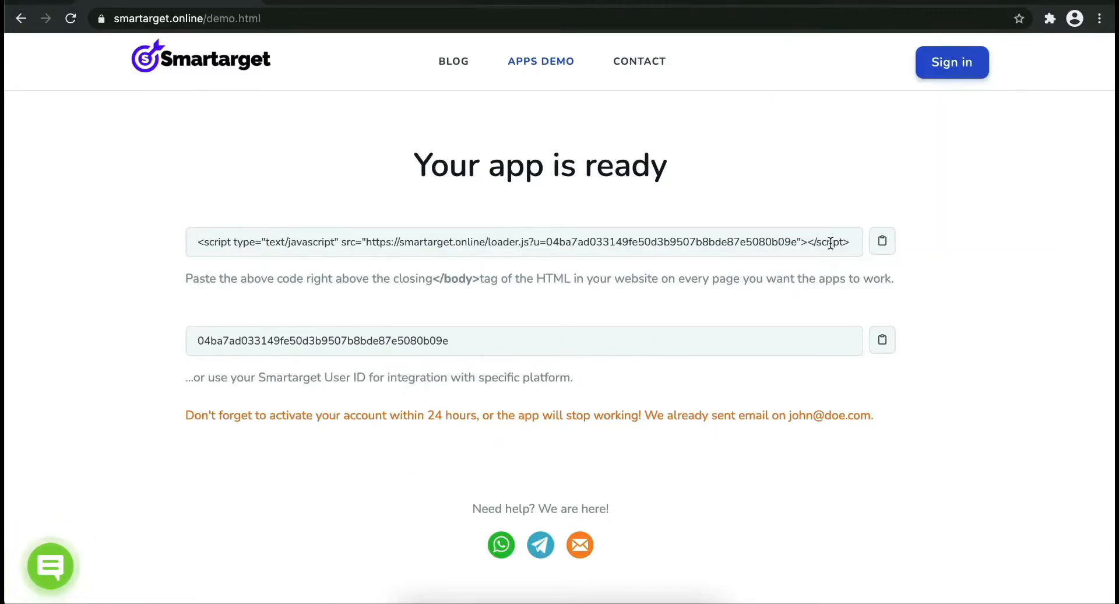
Copy the embed script and select the </body> tag in the paste reminder note
{"action": "left_click", "coordinate": [882, 241]}
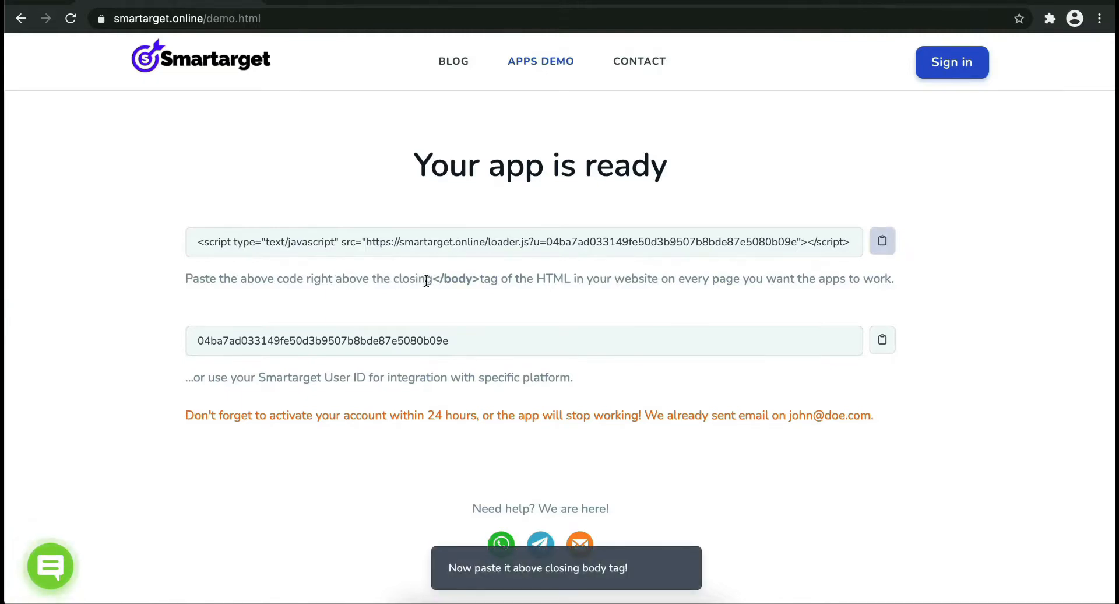
{"action": "double_click", "coordinate": [454, 279]}
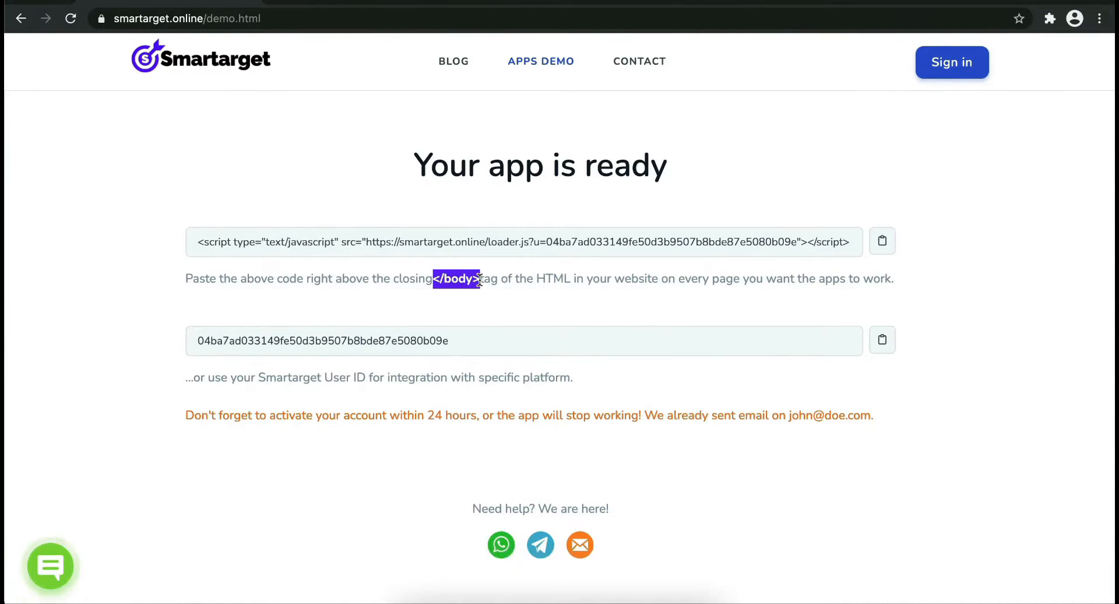